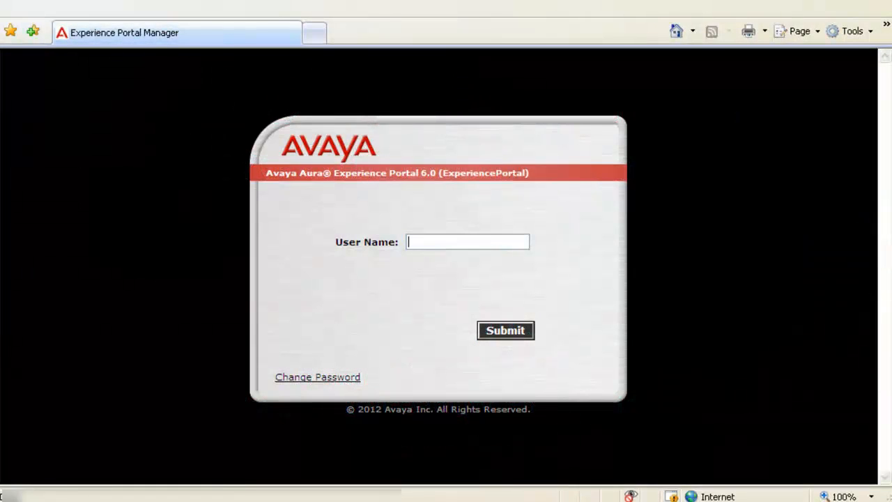
# Step: Sign in to Experience Portal Manager with the 'admin' administrator account
pyautogui.write('a')
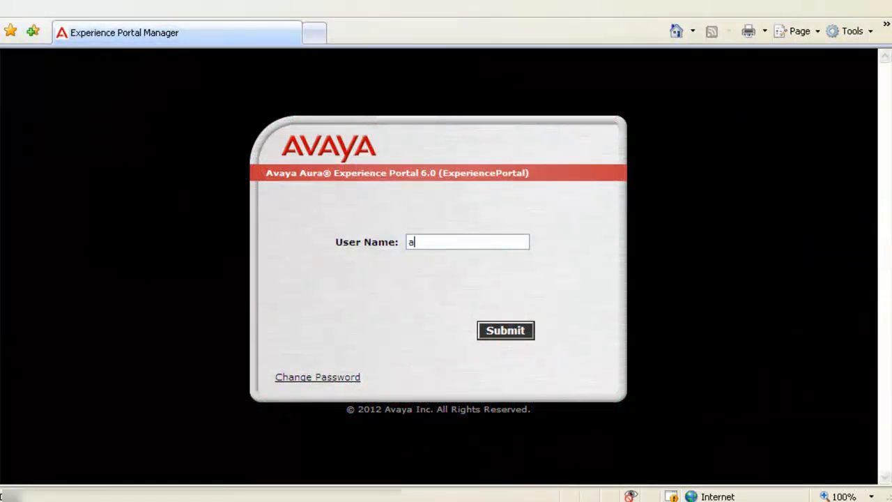
pyautogui.write('dmin')
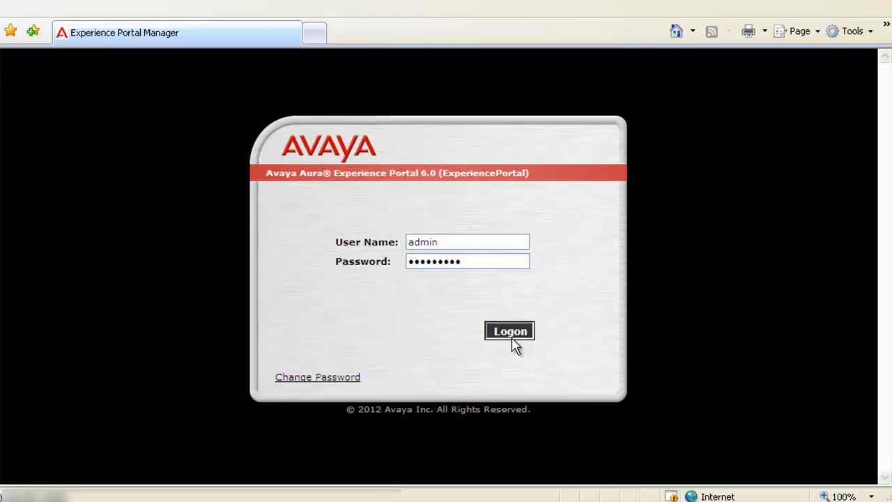
pyautogui.click(510, 331)
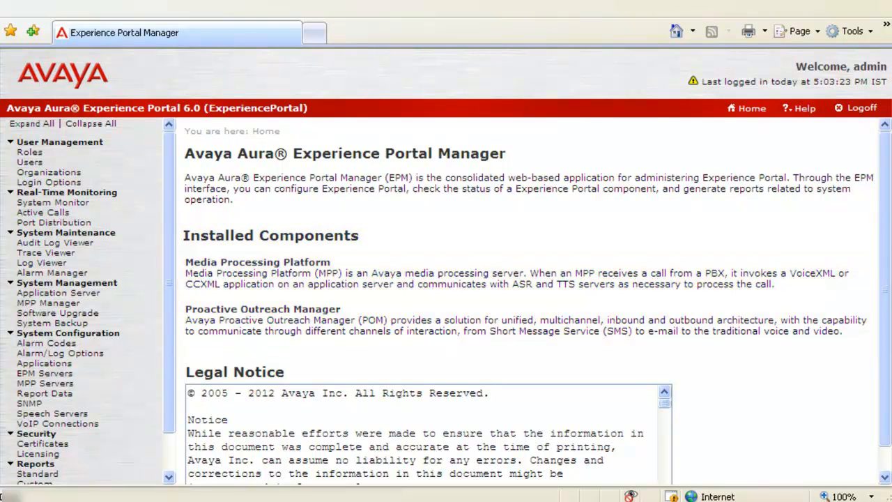
pyautogui.moveTo(171, 401)
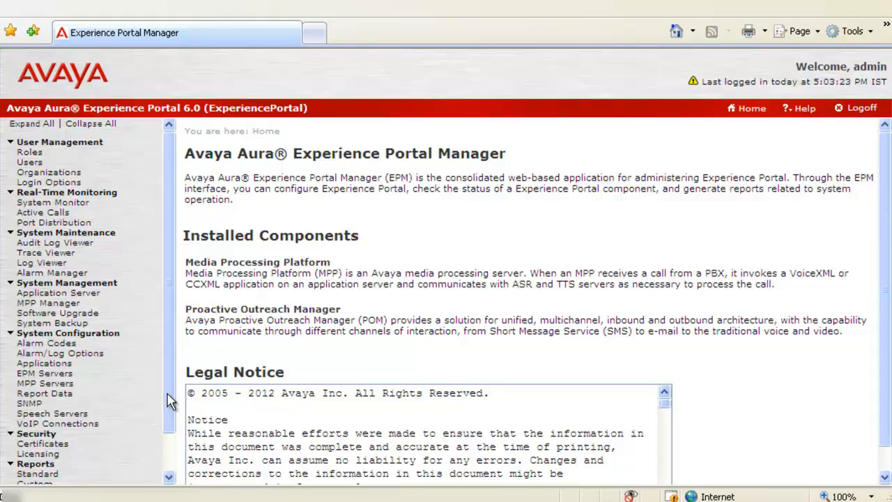
# Step: Reach the POM Home and bring up Configurations > Phone Formats country settings
pyautogui.scroll(-3)
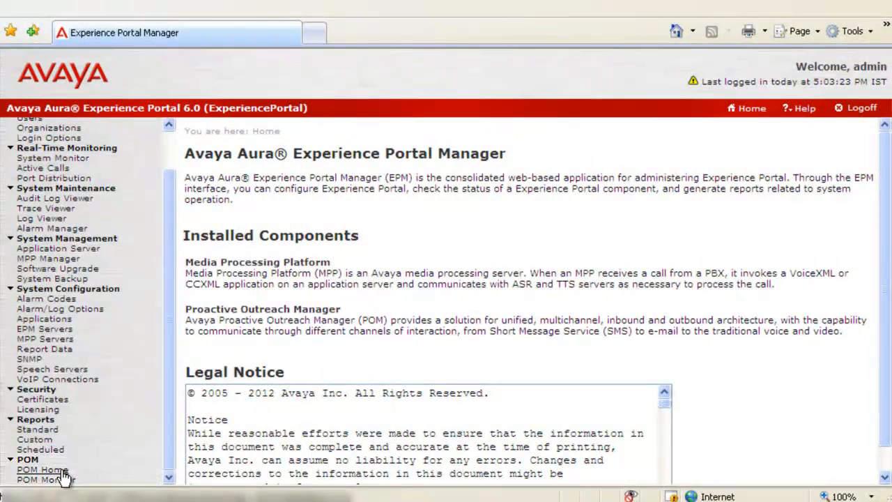
pyautogui.click(41, 470)
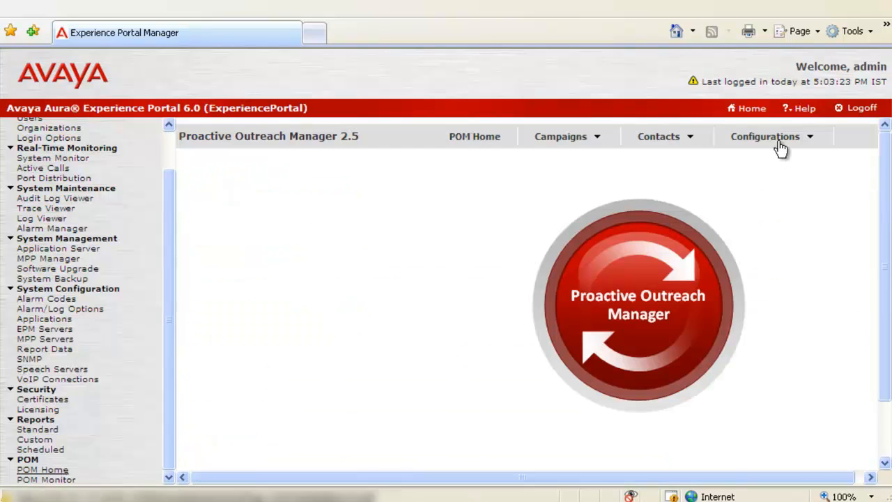
pyautogui.click(765, 136)
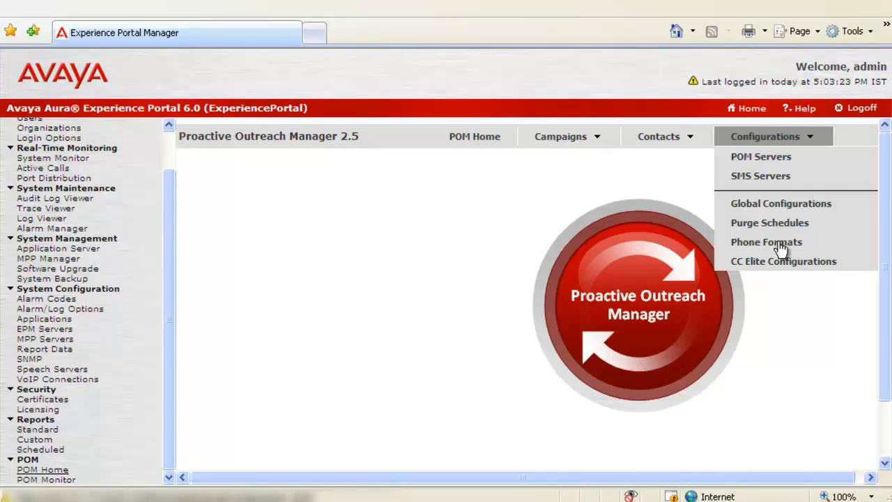
pyautogui.moveTo(766, 241)
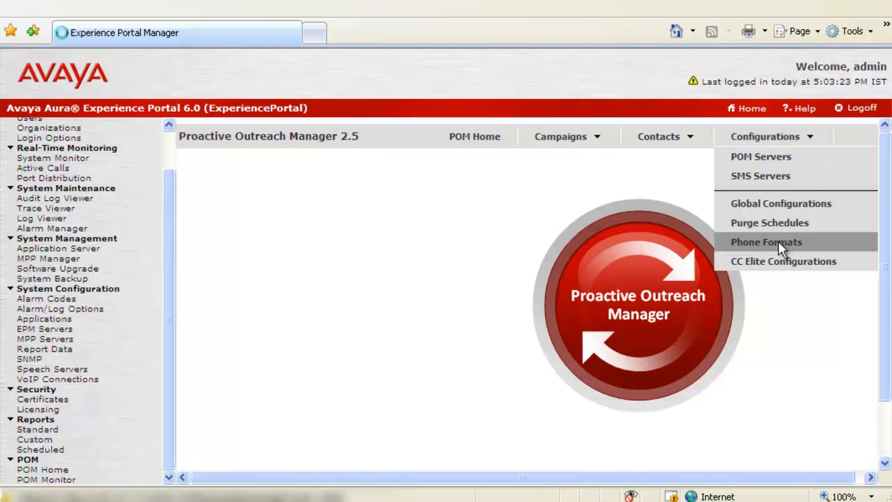
pyautogui.click(766, 242)
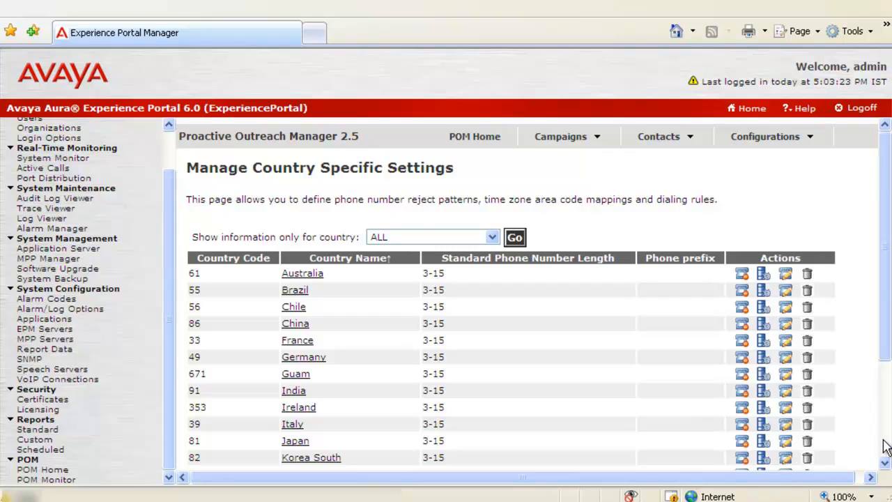
pyautogui.moveTo(885, 368)
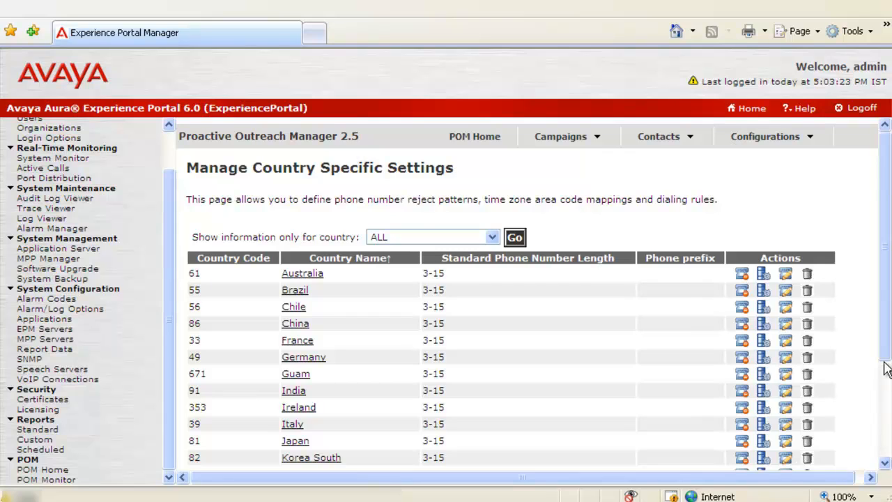
# Step: Locate India (country code 91) in the country list and view its dialing rules
pyautogui.scroll(-3)
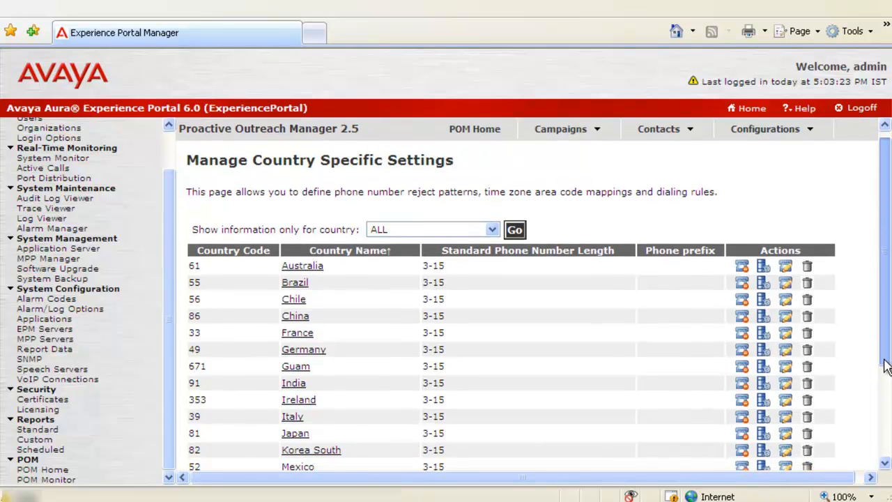
pyautogui.scroll(-3)
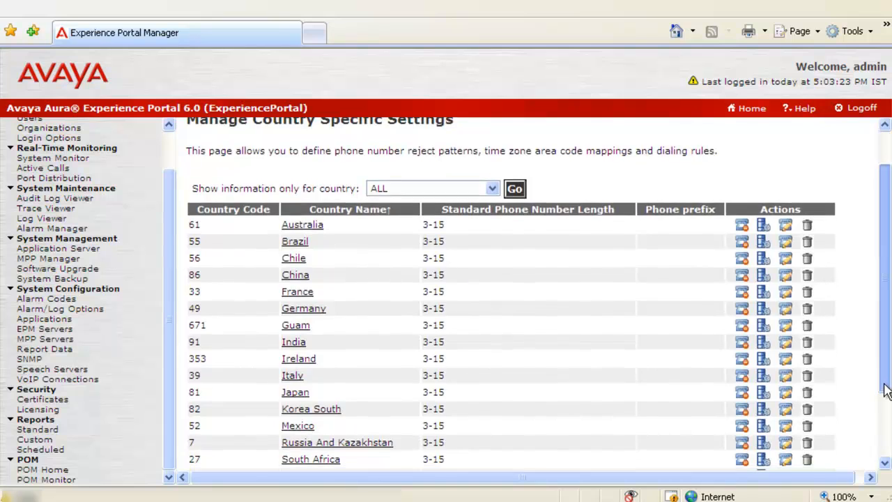
pyautogui.scroll(-3)
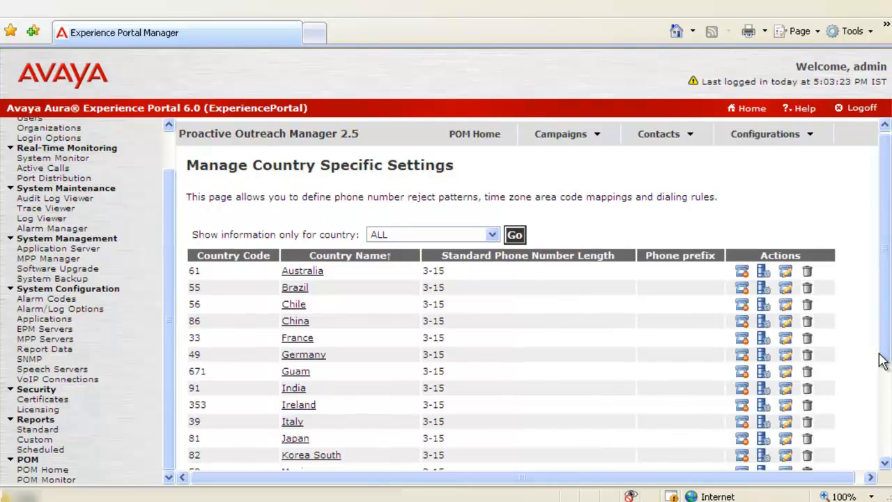
pyautogui.moveTo(799, 414)
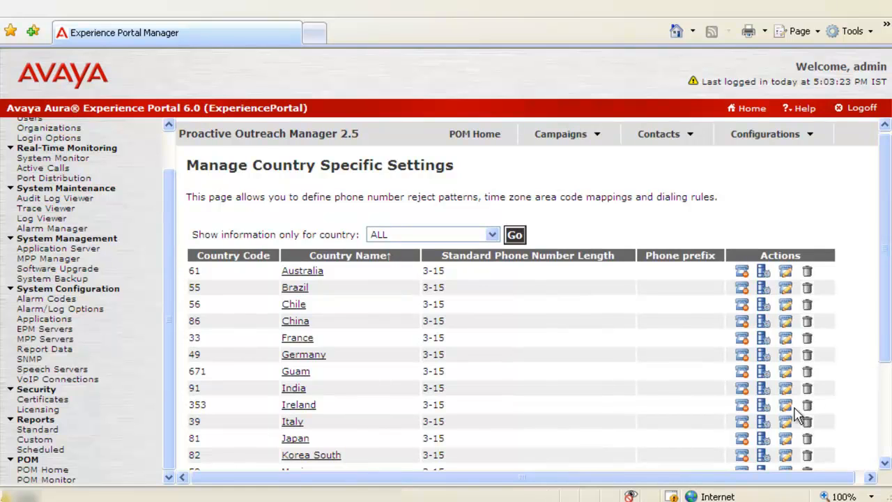
pyautogui.moveTo(786, 388)
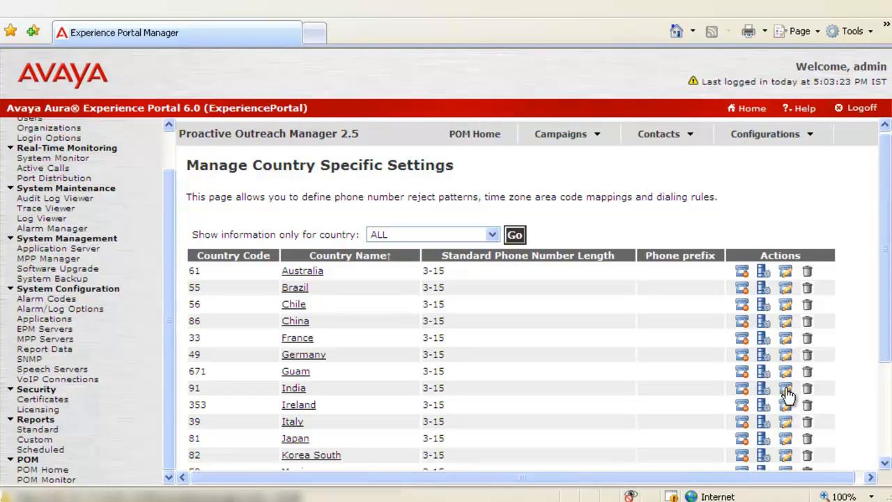
pyautogui.click(786, 388)
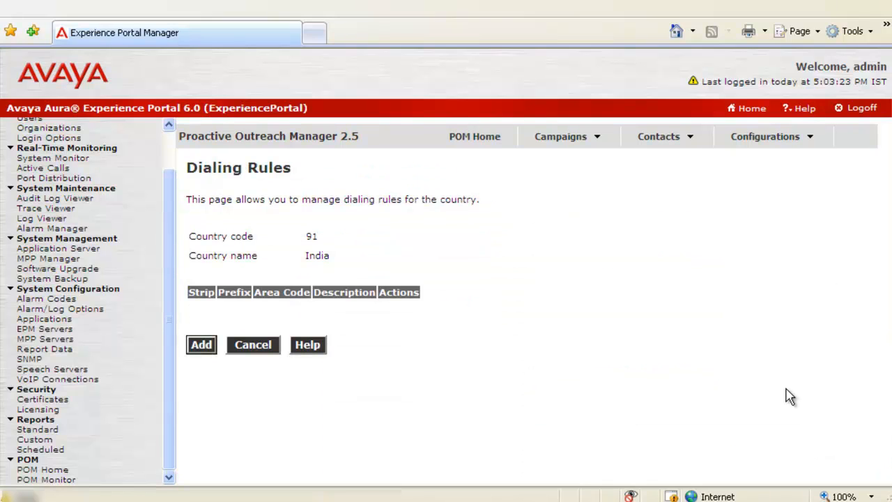
pyautogui.moveTo(537, 396)
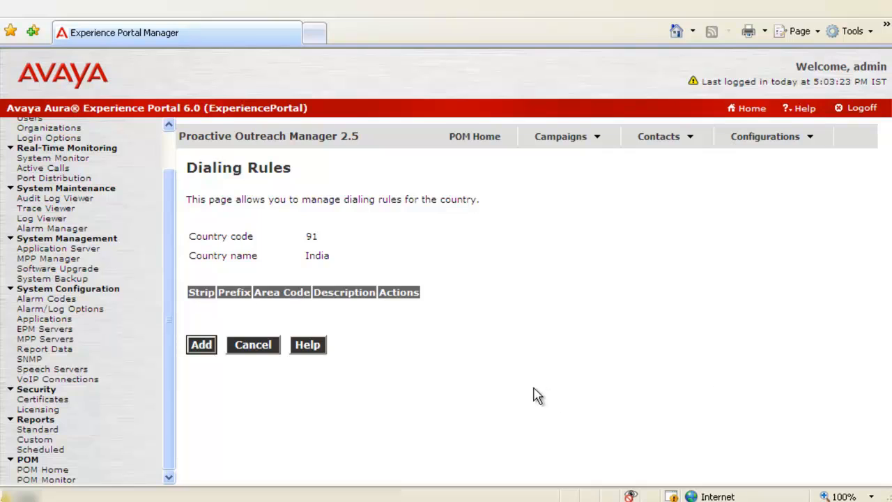
pyautogui.moveTo(427, 372)
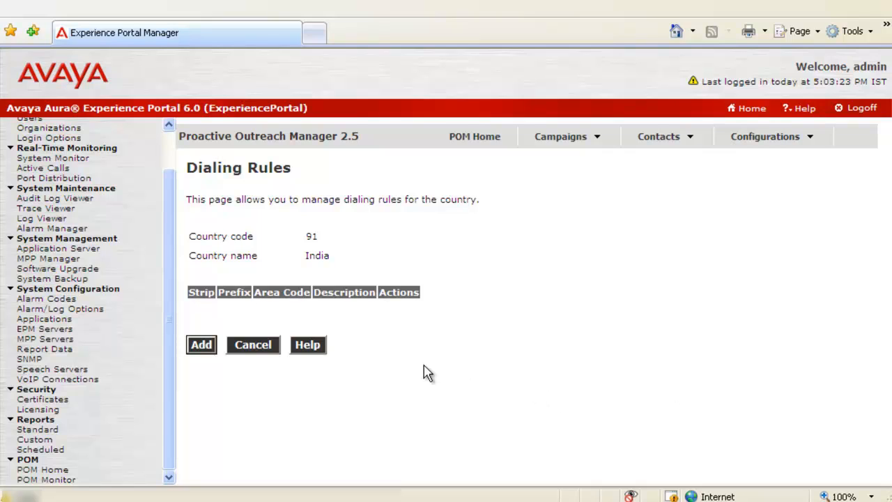
pyautogui.moveTo(180, 357)
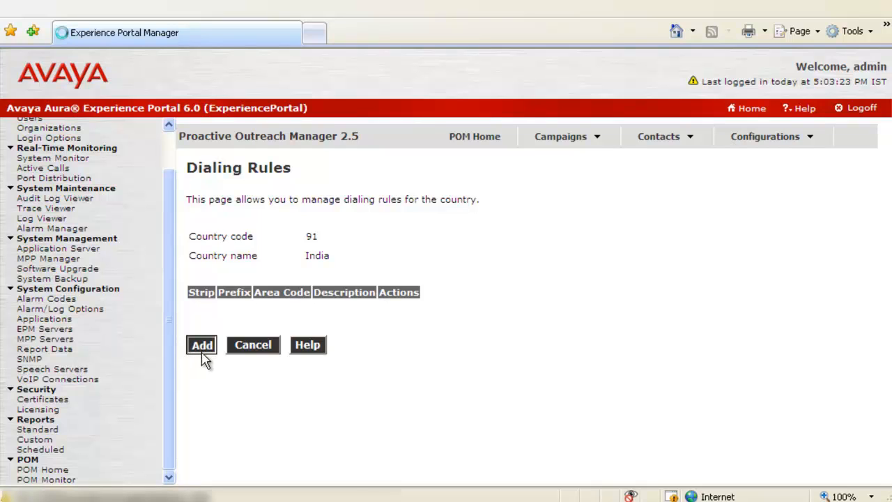
# Step: Add a new dialing rule for India from the empty Dialing Rules list
pyautogui.click(202, 344)
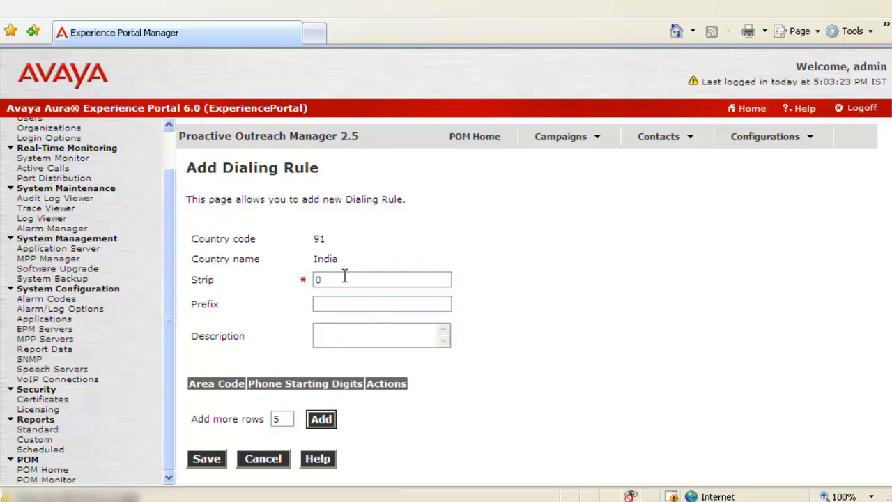
pyautogui.moveTo(349, 303)
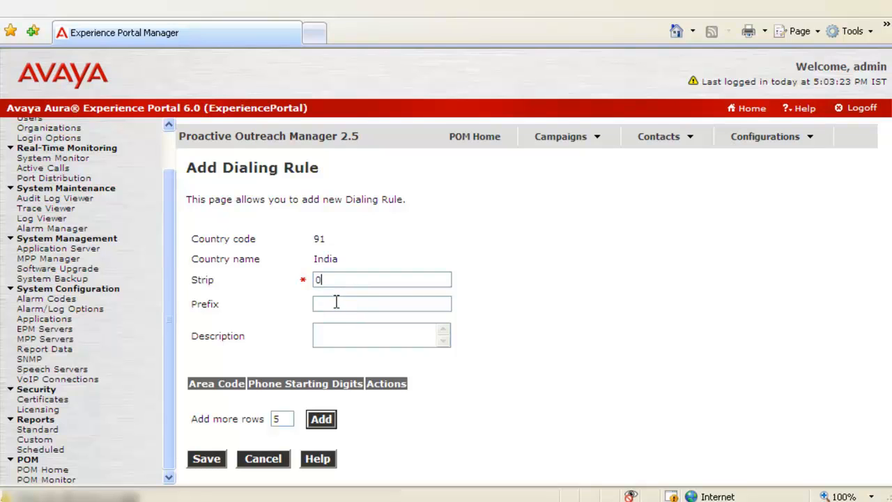
# Step: Enter prefix *9 with strip 0 and add a single empty area code row
pyautogui.click(382, 303)
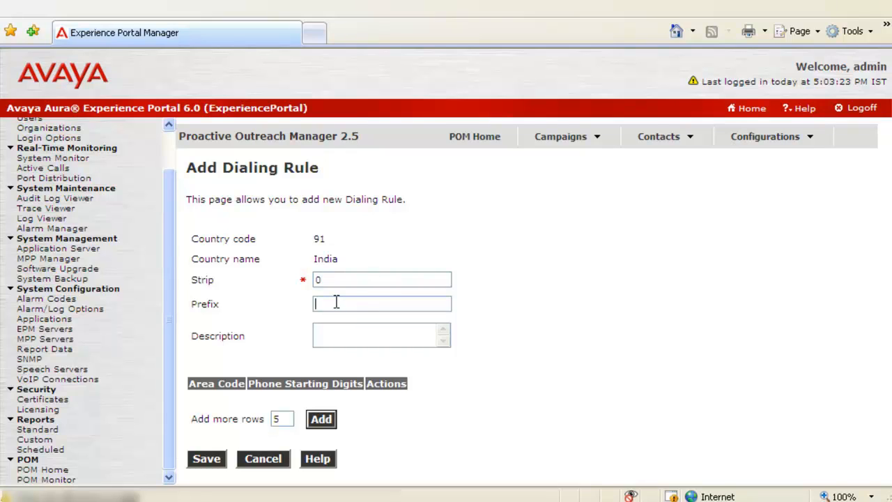
pyautogui.write('*')
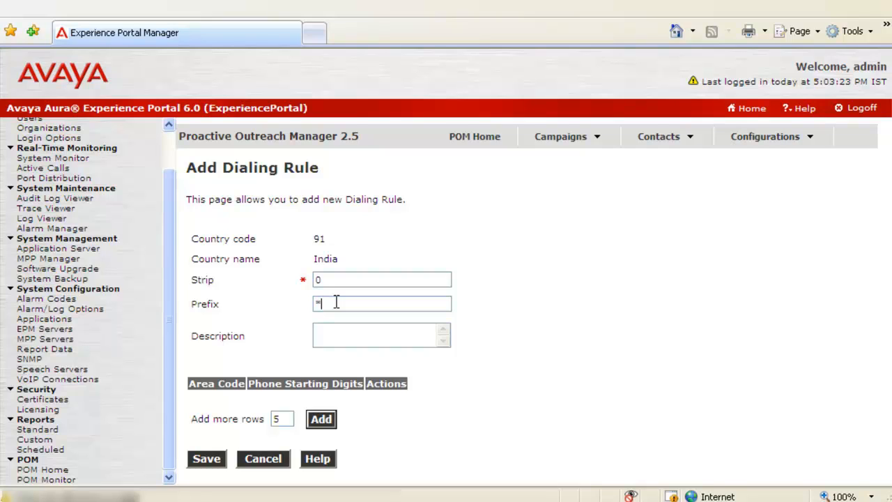
pyautogui.write('9')
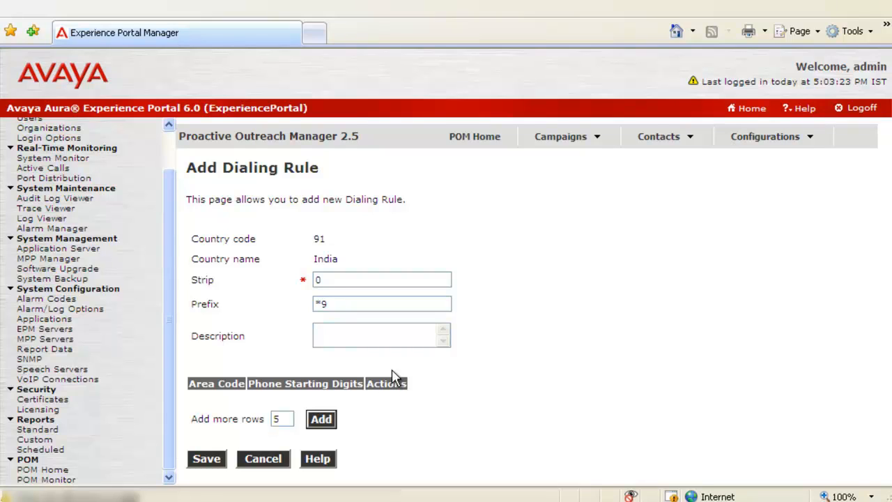
pyautogui.click(376, 335)
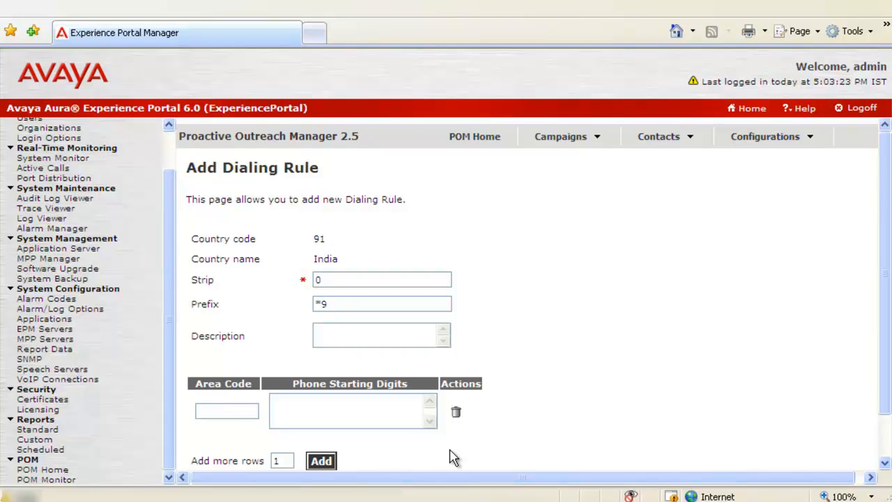
pyautogui.moveTo(446, 457)
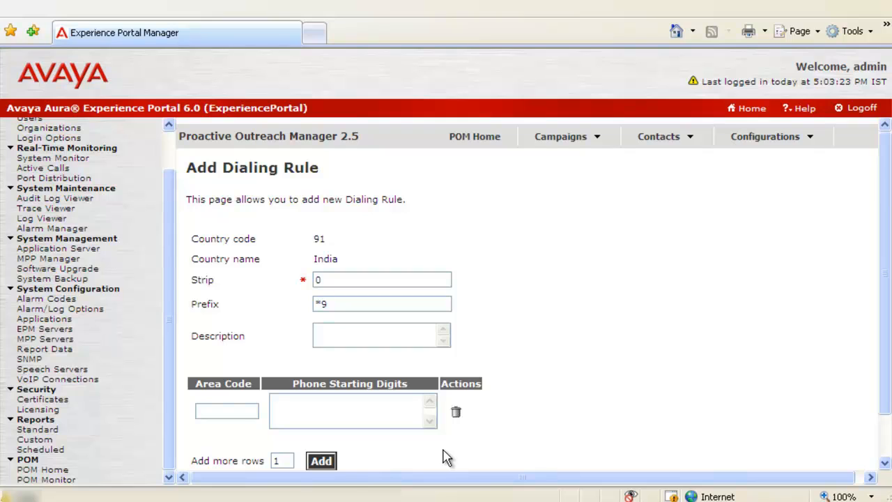
pyautogui.moveTo(880, 372)
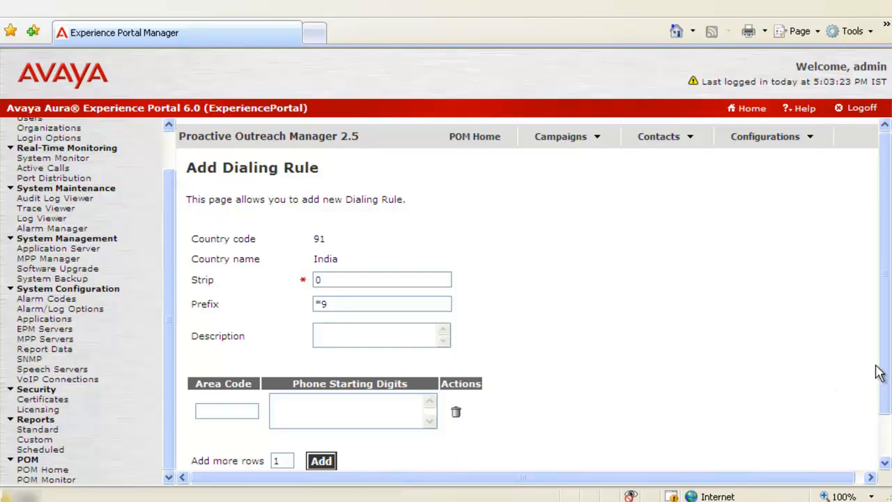
pyautogui.scroll(-3)
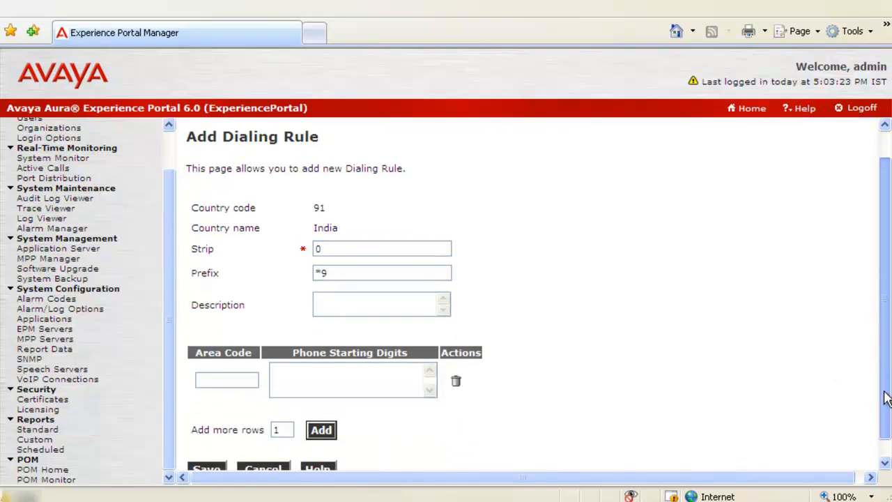
pyautogui.scroll(-3)
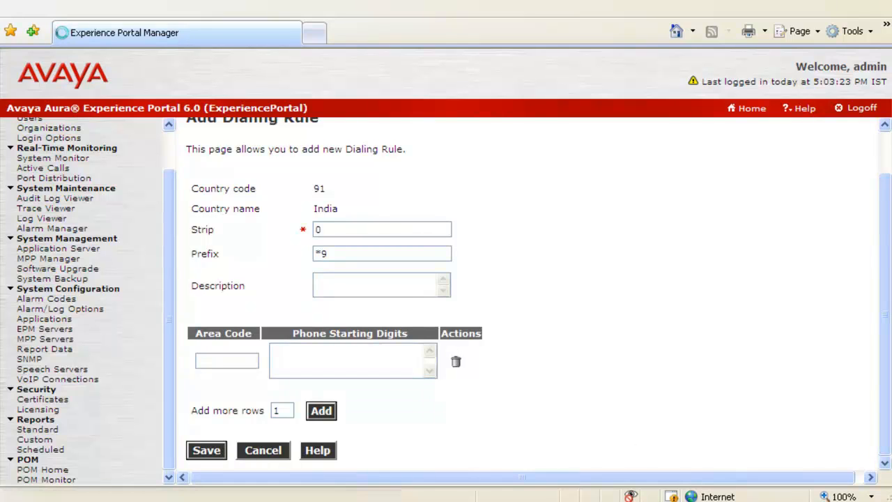
# Step: Save the rule so India lists strip 0 and prefix *9
pyautogui.click(206, 450)
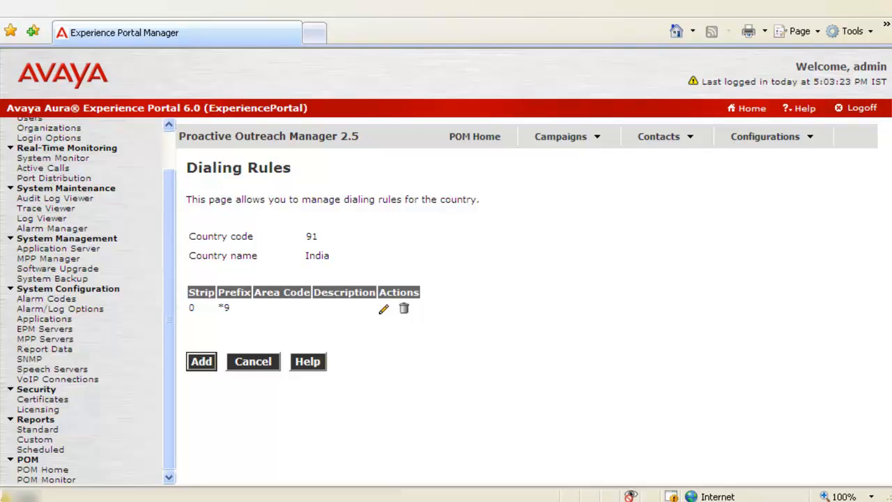
pyautogui.moveTo(384, 309)
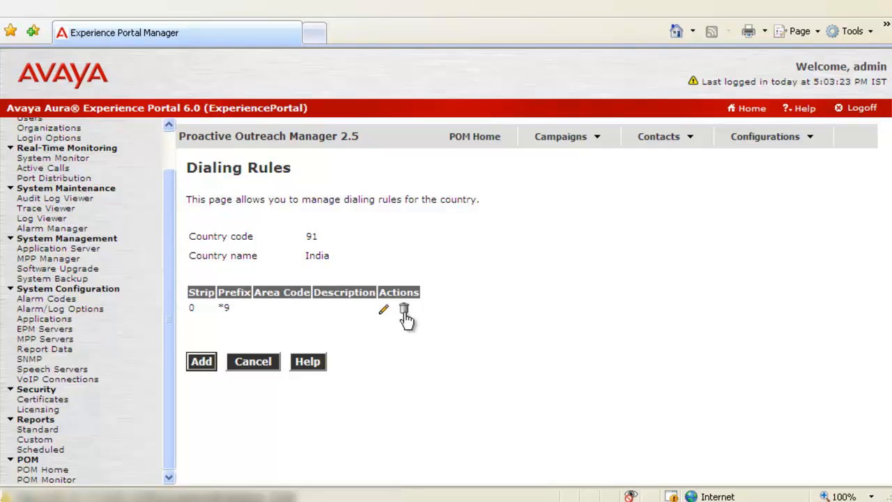
pyautogui.moveTo(411, 338)
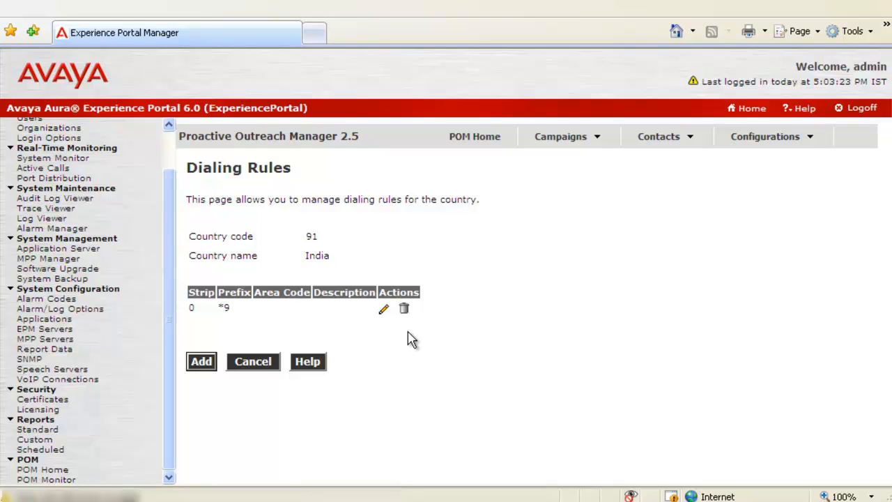
pyautogui.moveTo(412, 340)
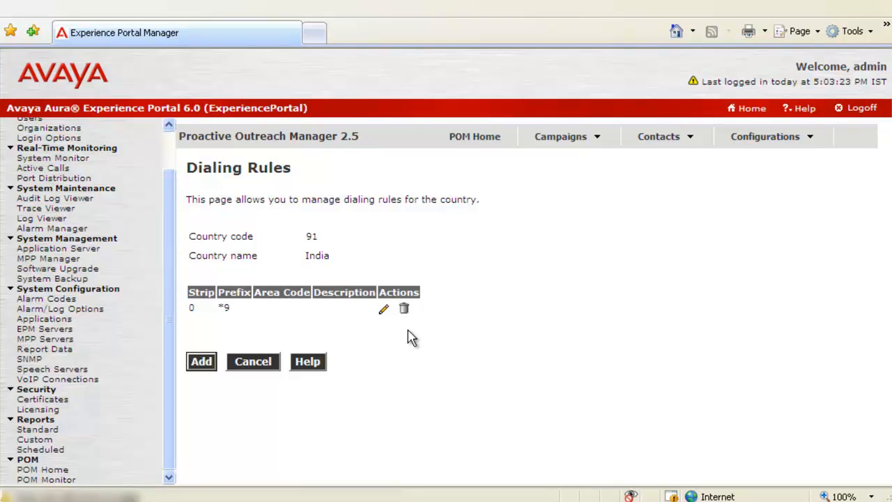